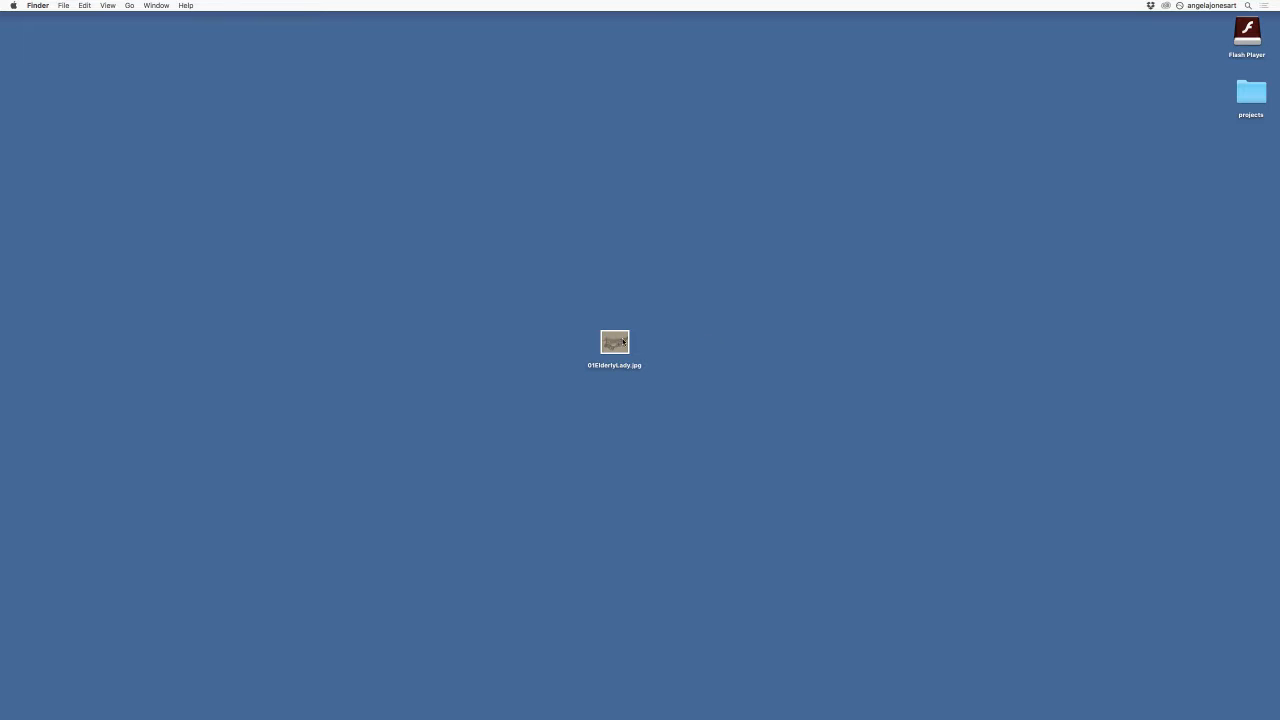
Open the drawing JPEG from the desktop in Preview.
{"action": "double_click", "coordinate": [614, 342]}
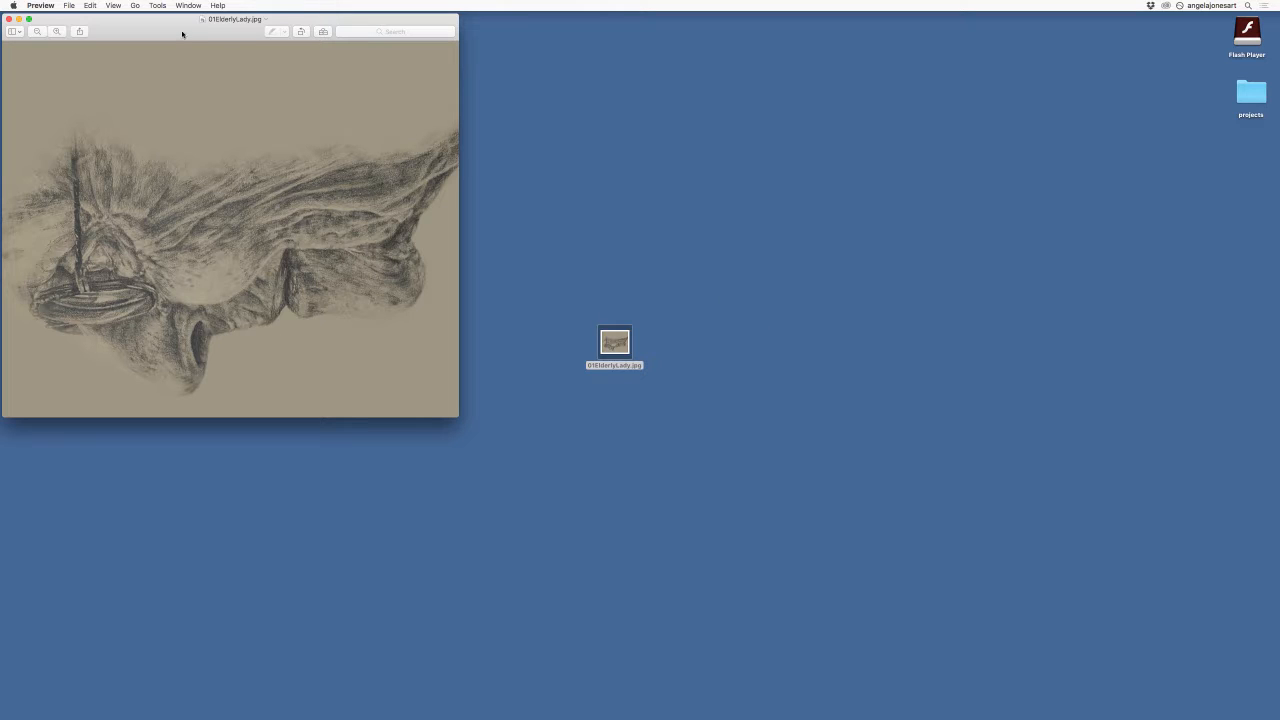
Drag the boat-sketch window by its title bar toward the screen centre.
{"action": "left_click_drag", "start_coordinate": [230, 20], "coordinate": [332, 172]}
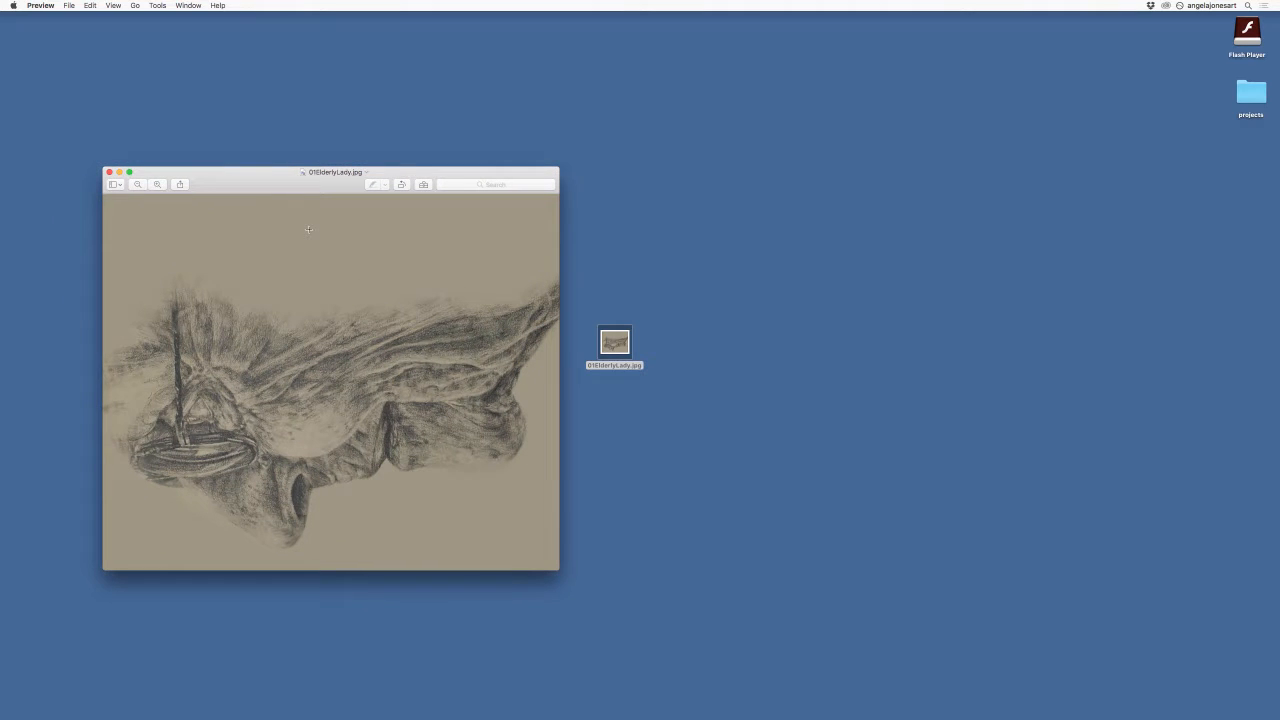
{"action": "mouse_move", "coordinate": [398, 222]}
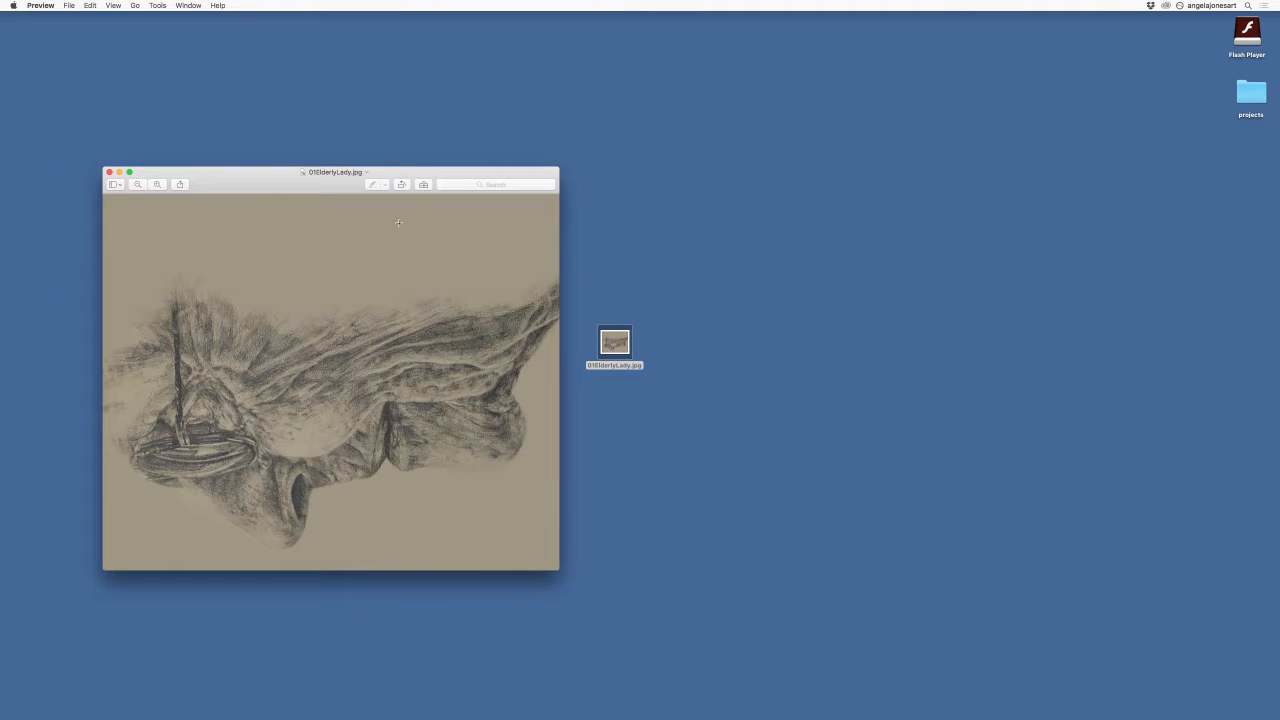
{"action": "mouse_move", "coordinate": [400, 184]}
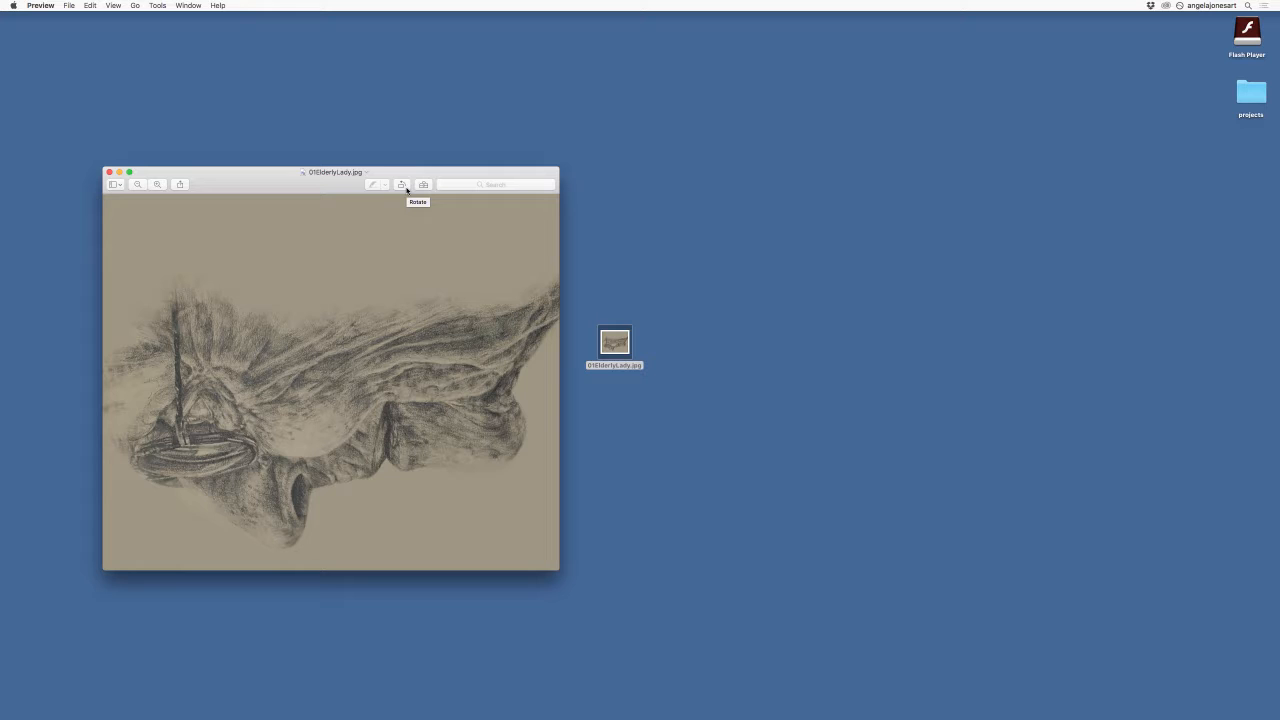
Rotate the drawing three quarter turns until the profile portrait stands upright.
{"action": "left_click", "coordinate": [400, 184]}
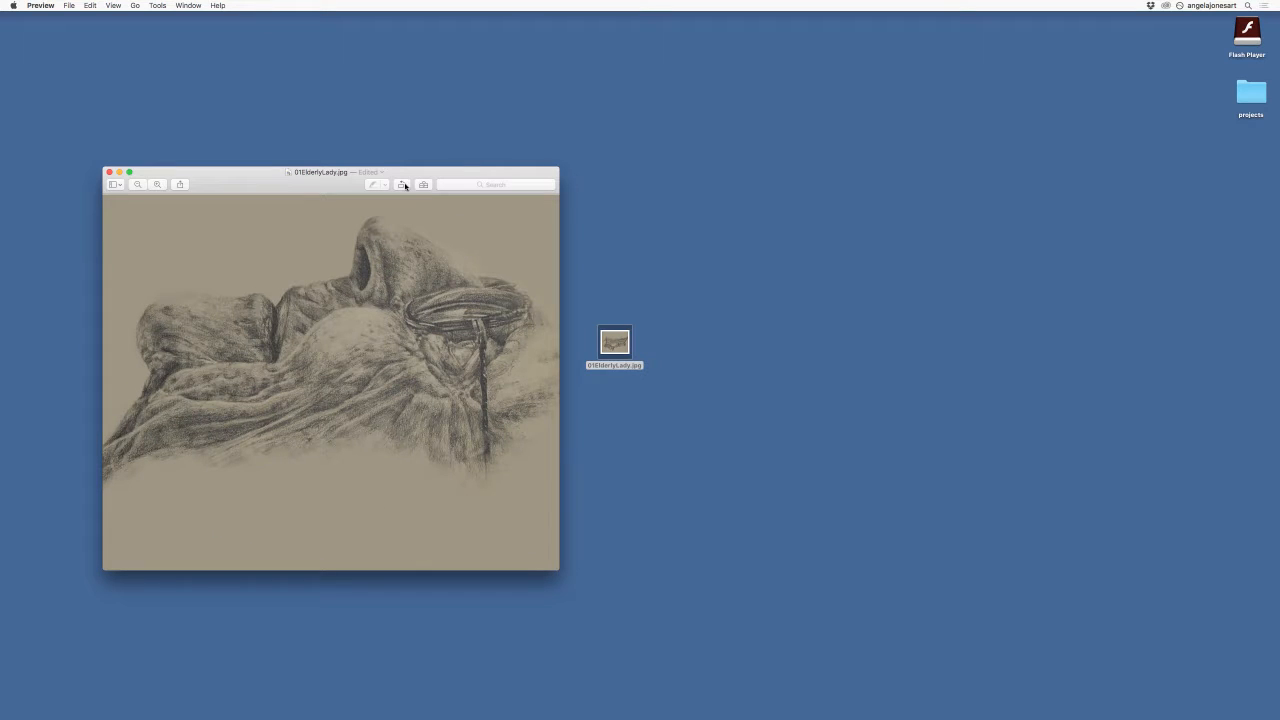
{"action": "left_click", "coordinate": [402, 184]}
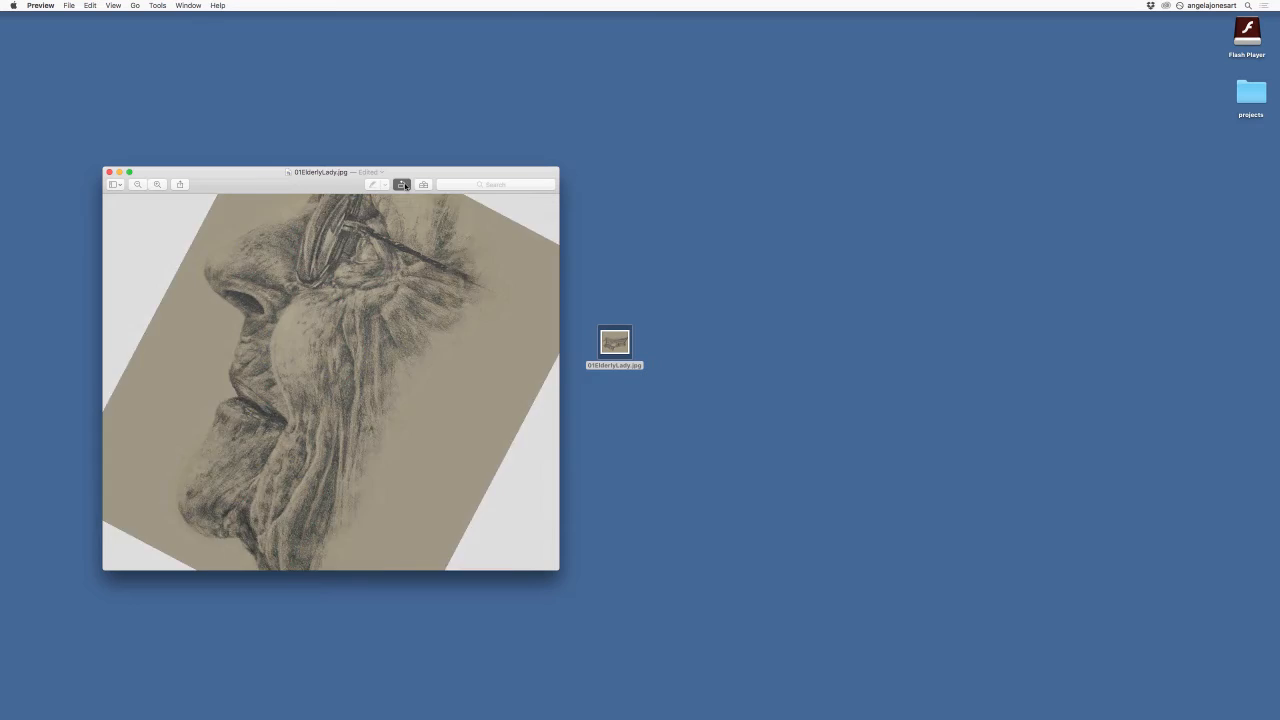
{"action": "left_click", "coordinate": [402, 184]}
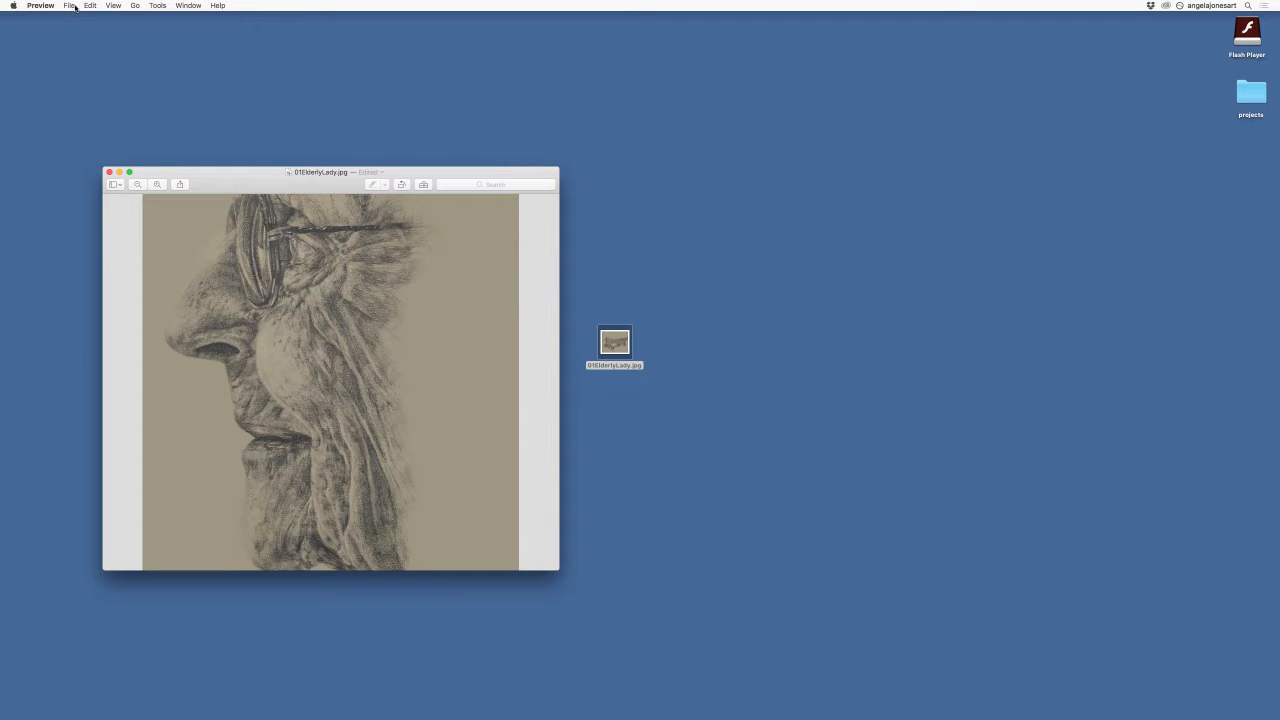
Save the upright drawing via the File menu, close it, and reopen the JPEG to confirm.
{"action": "left_click", "coordinate": [70, 6]}
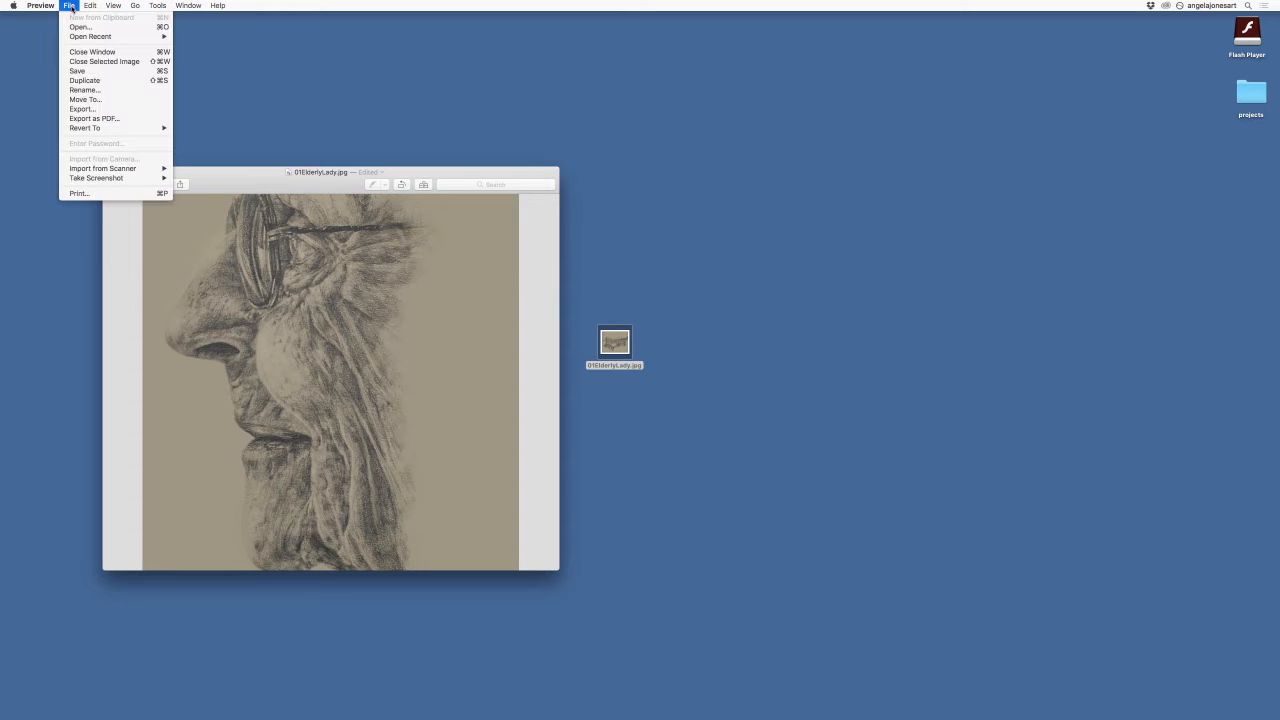
{"action": "mouse_move", "coordinate": [76, 70]}
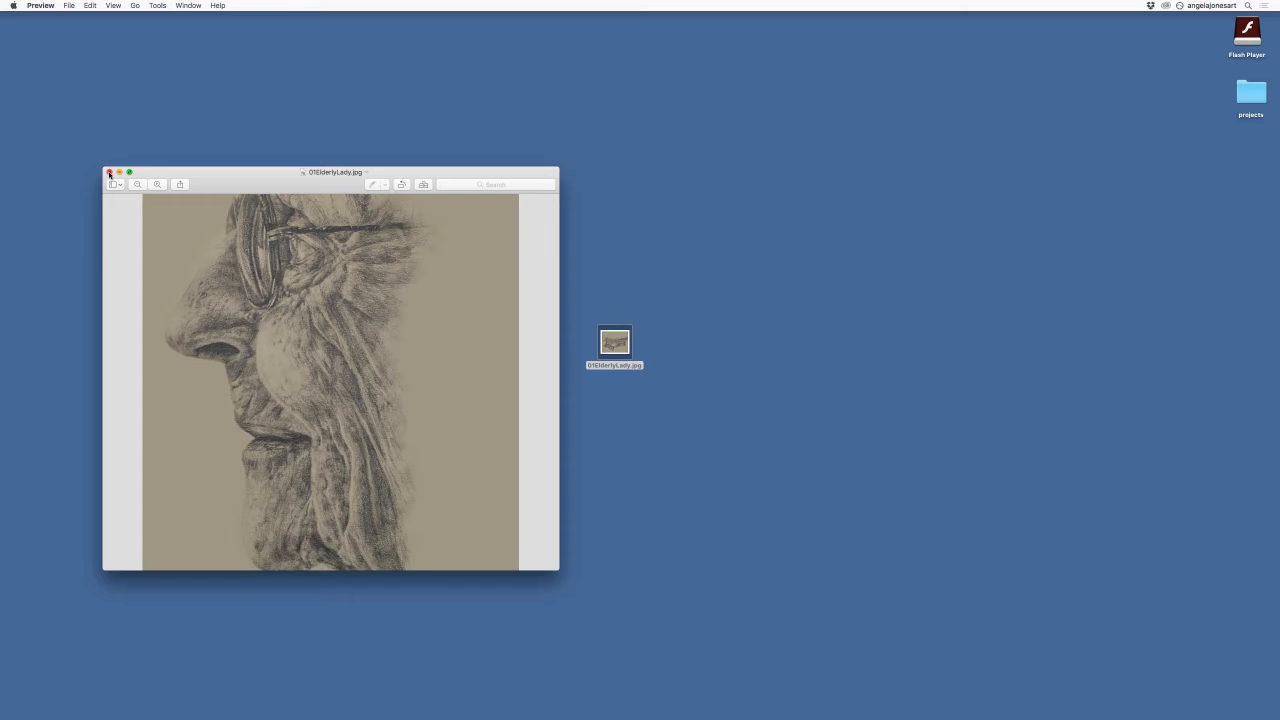
{"action": "left_click", "coordinate": [108, 172]}
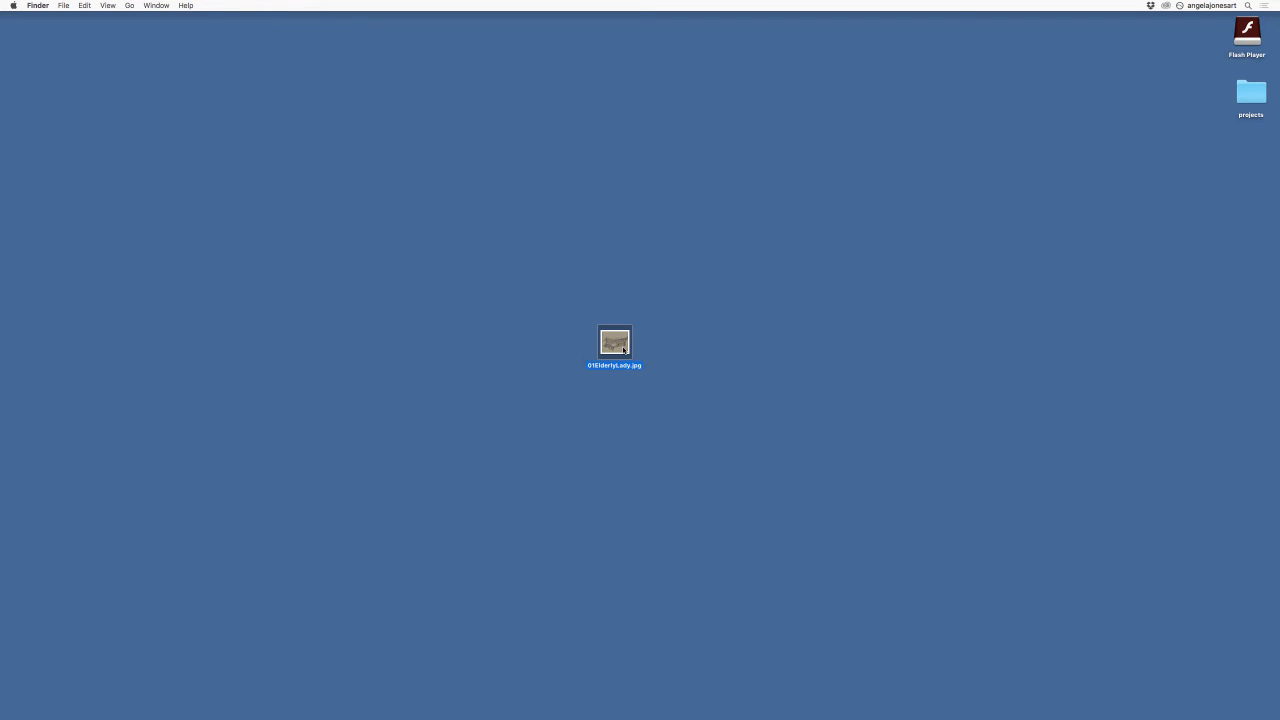
{"action": "double_click", "coordinate": [614, 342]}
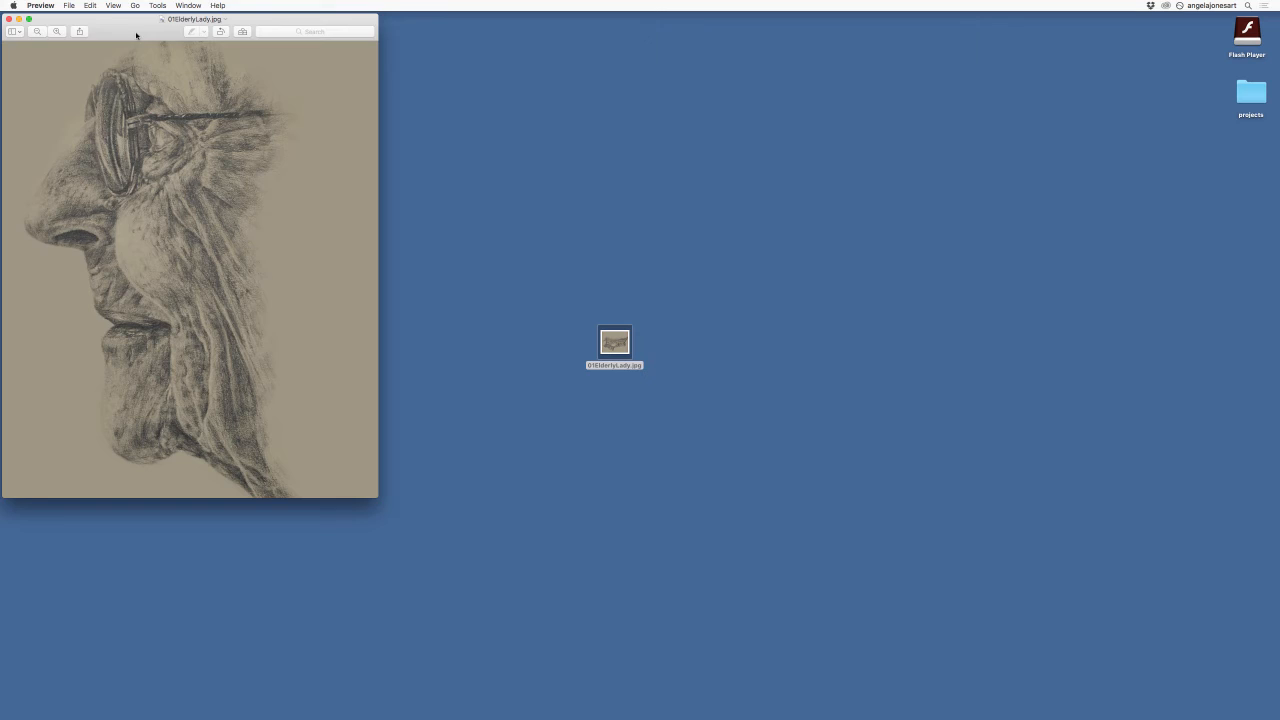